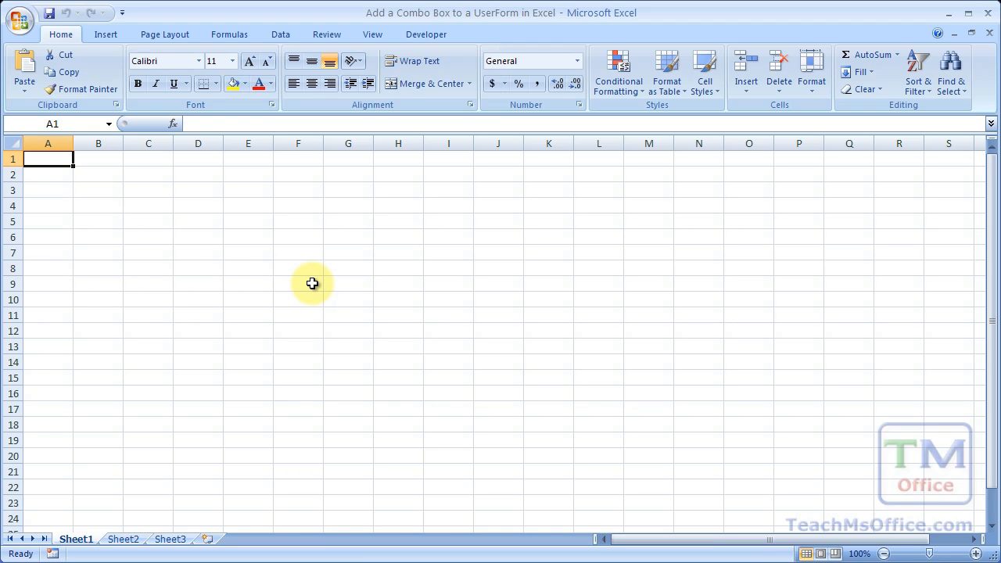
mouse_move(138, 239)
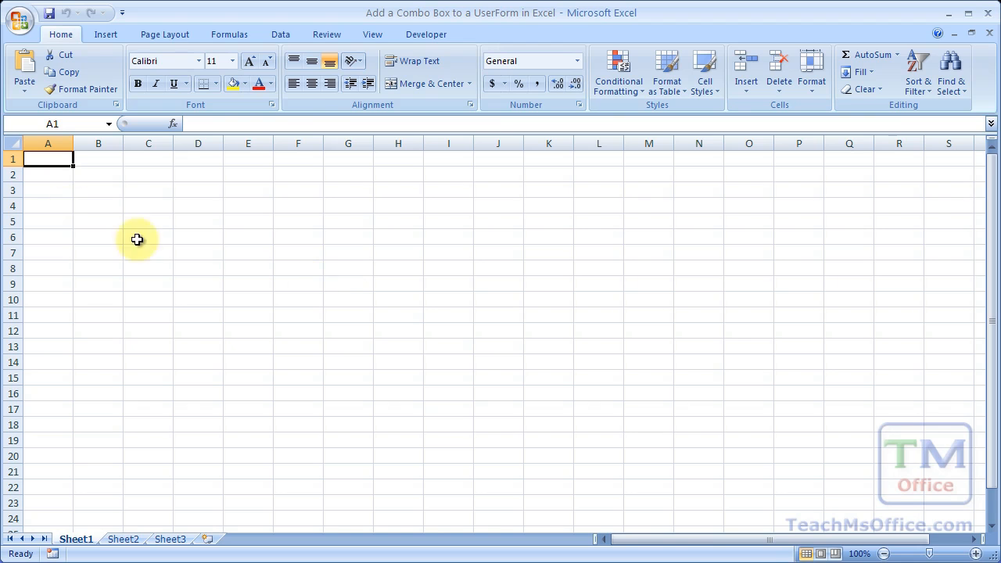
drag(47, 160, 46, 300)
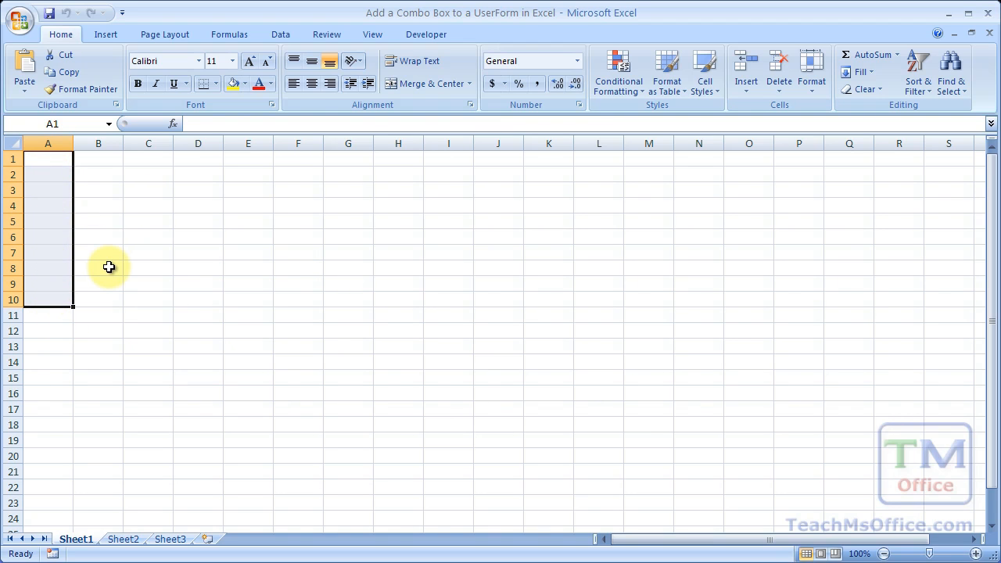
mouse_move(55, 170)
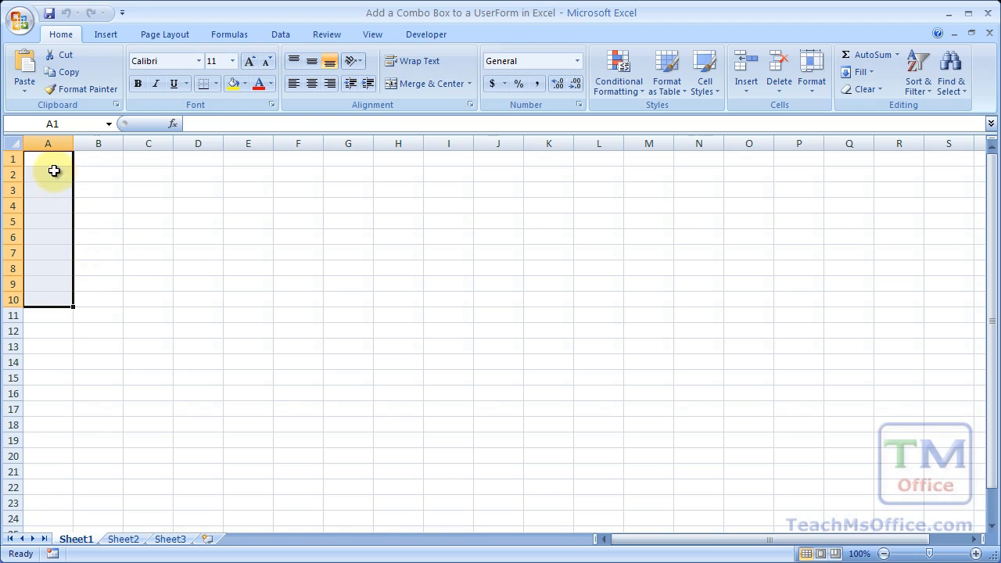
mouse_move(205, 197)
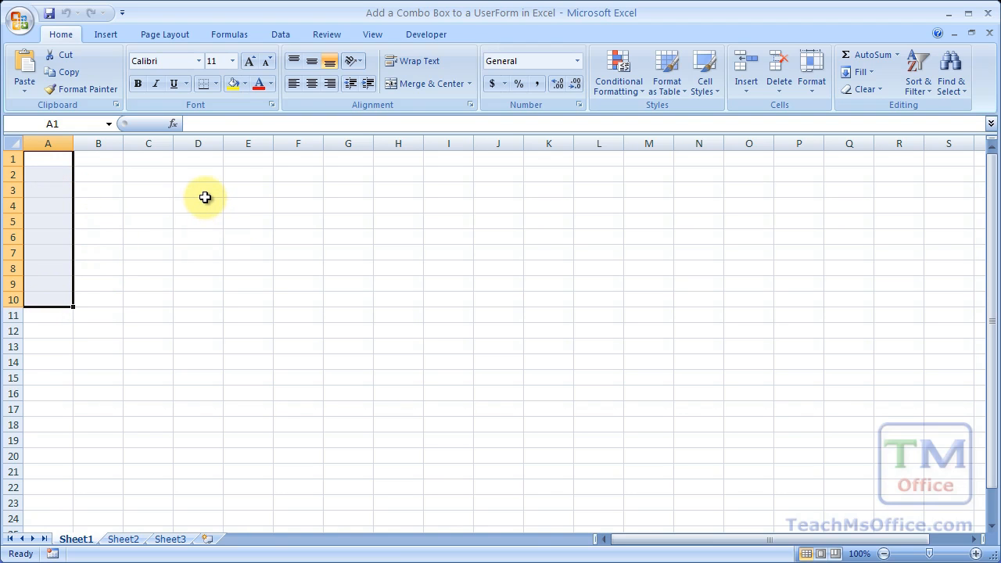
mouse_move(206, 190)
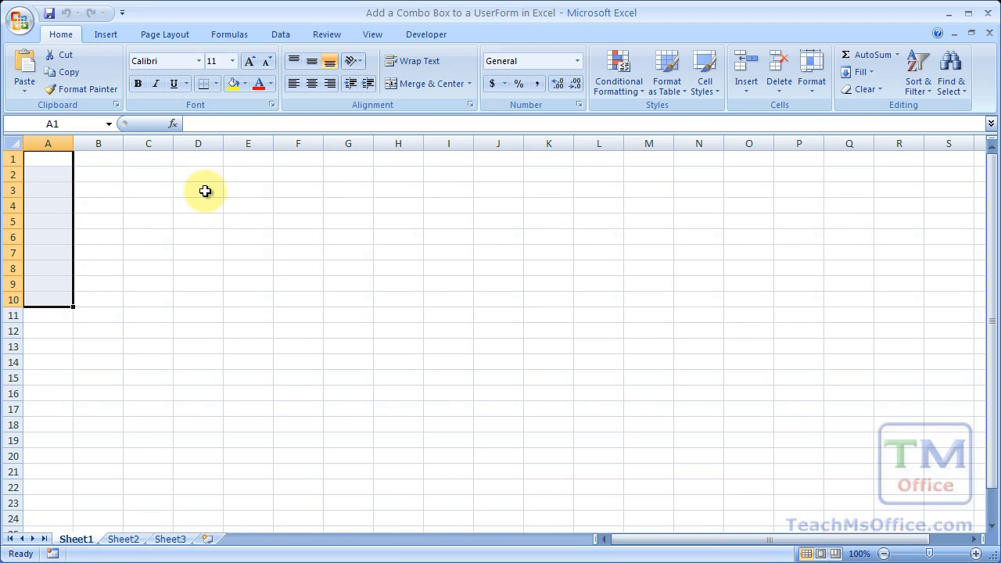
click(197, 191)
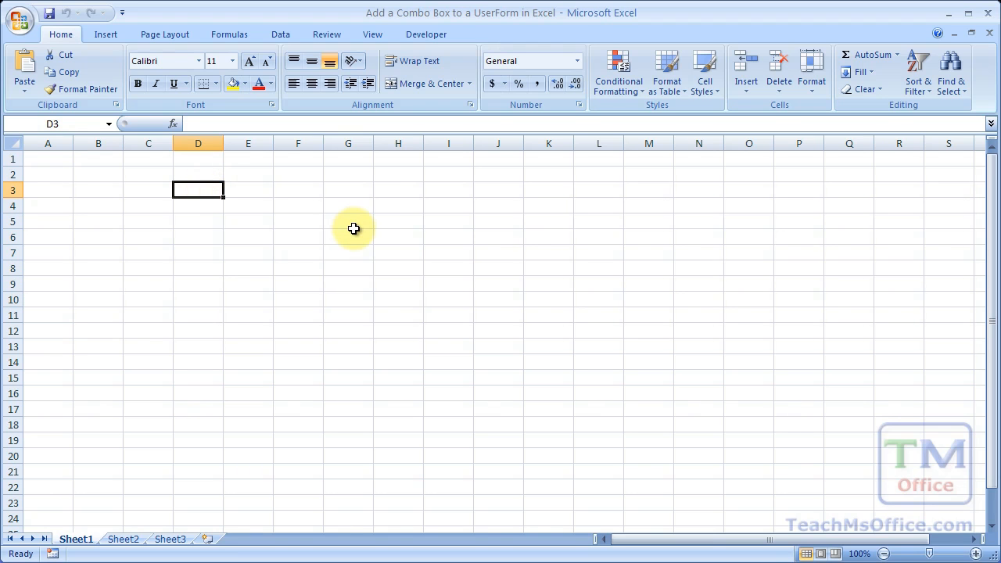